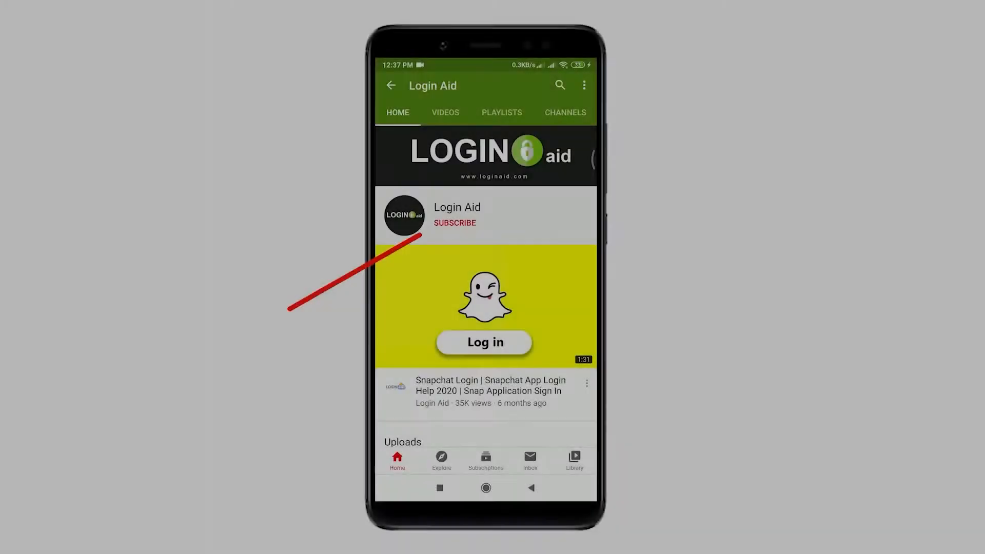
Step: Skip past the Login Aid channel intro to the Google image results for wells fargo bank
click(454, 223)
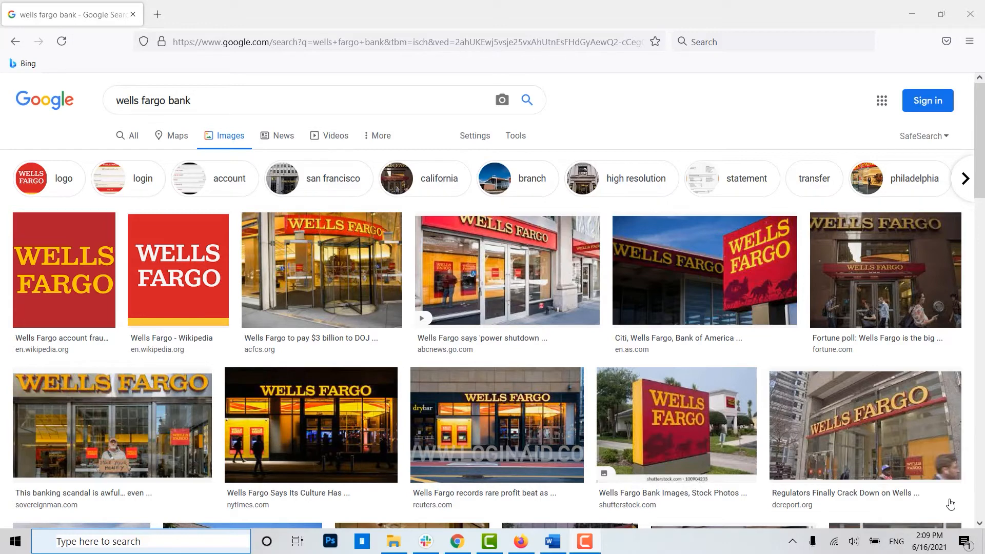
mouse_move(146, 20)
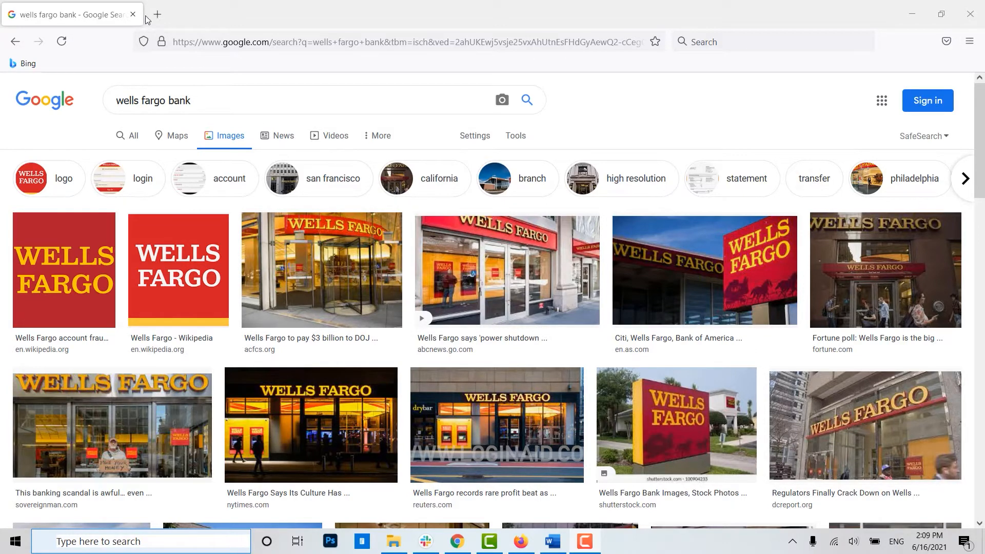
Step: Enter 'wellsfarg' in a new tab's address bar to reach the Wells Fargo homepage
text(w)
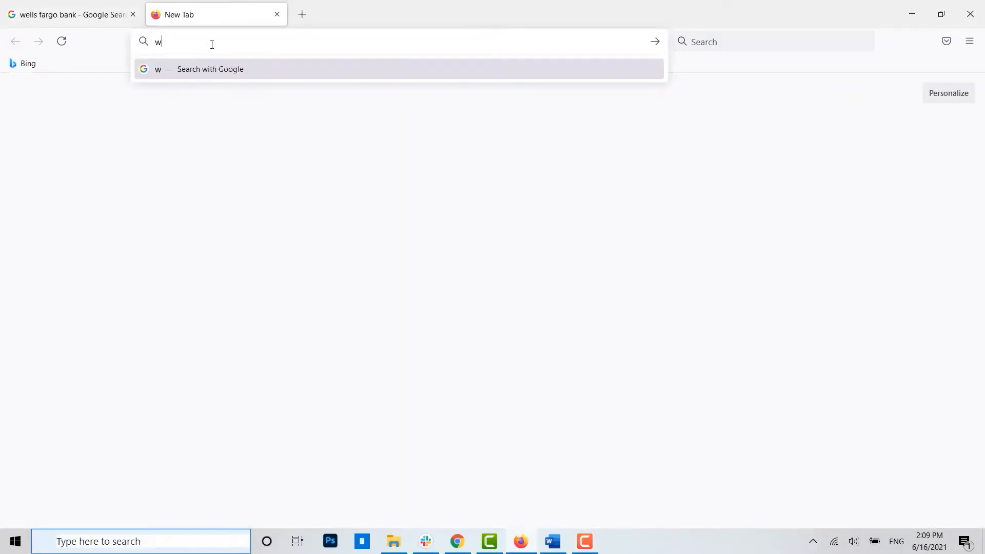
text(ellsfargo.com)
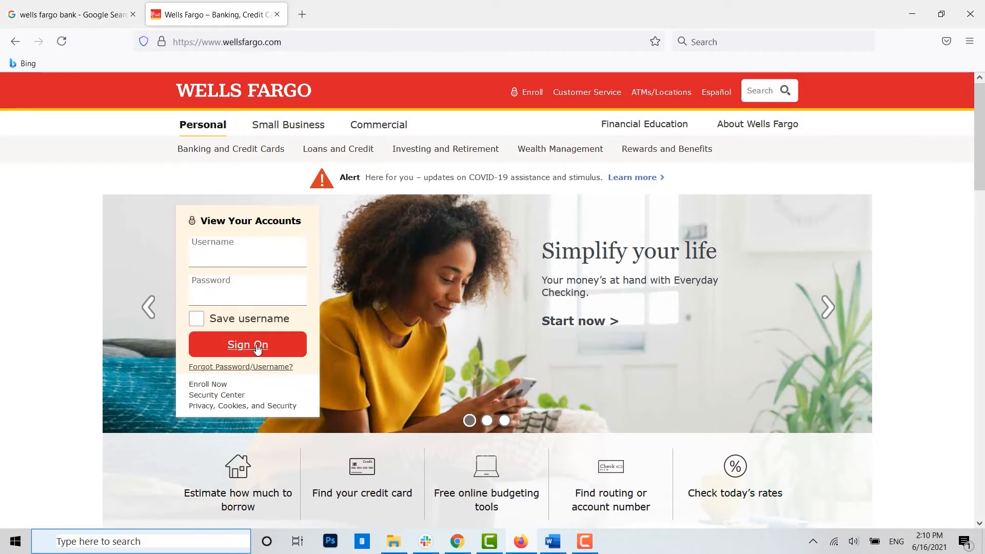
mouse_move(257, 355)
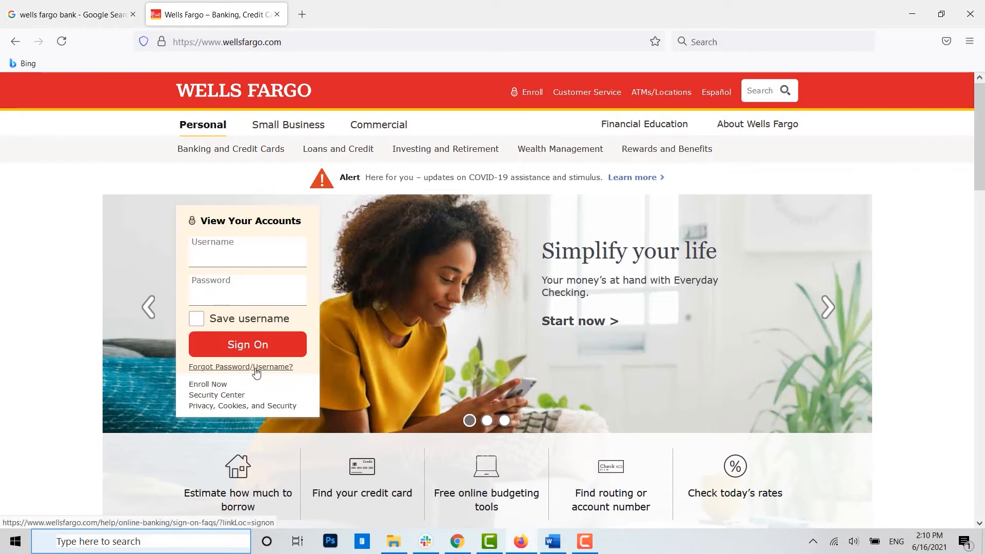
mouse_move(207, 384)
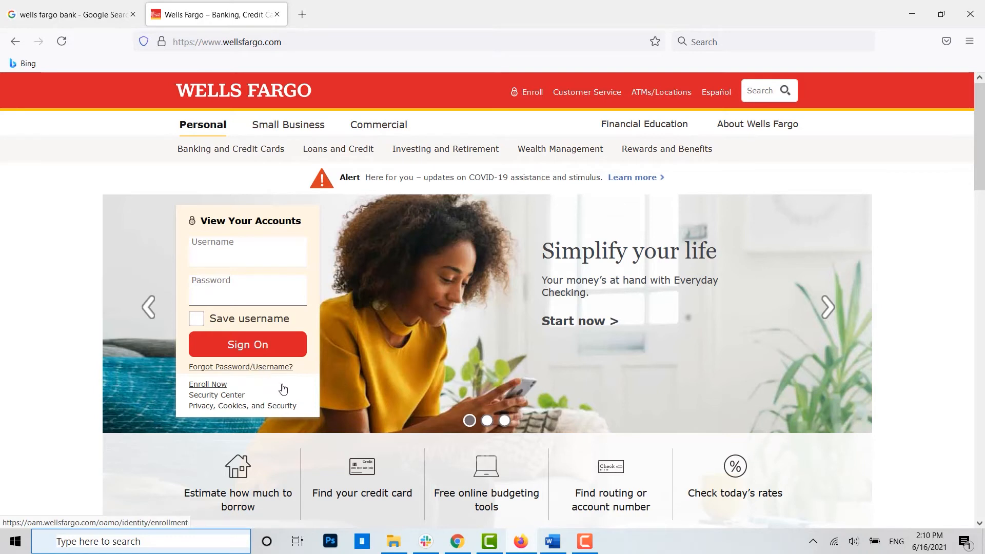
mouse_move(284, 389)
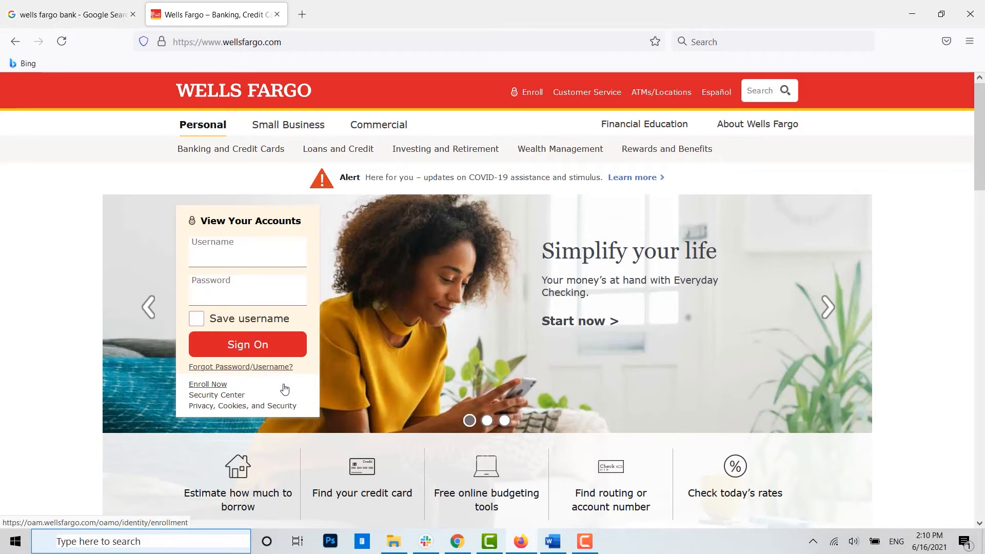
mouse_move(273, 377)
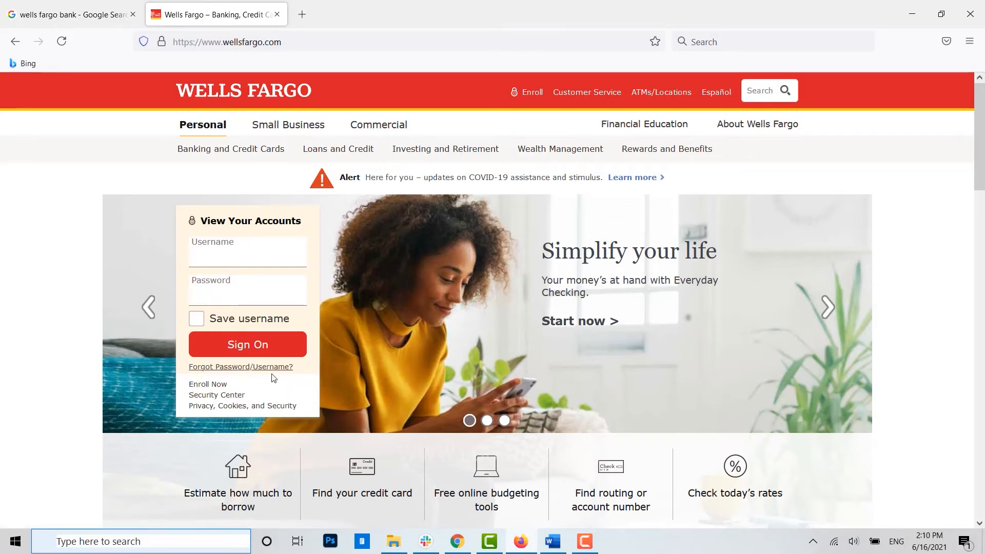